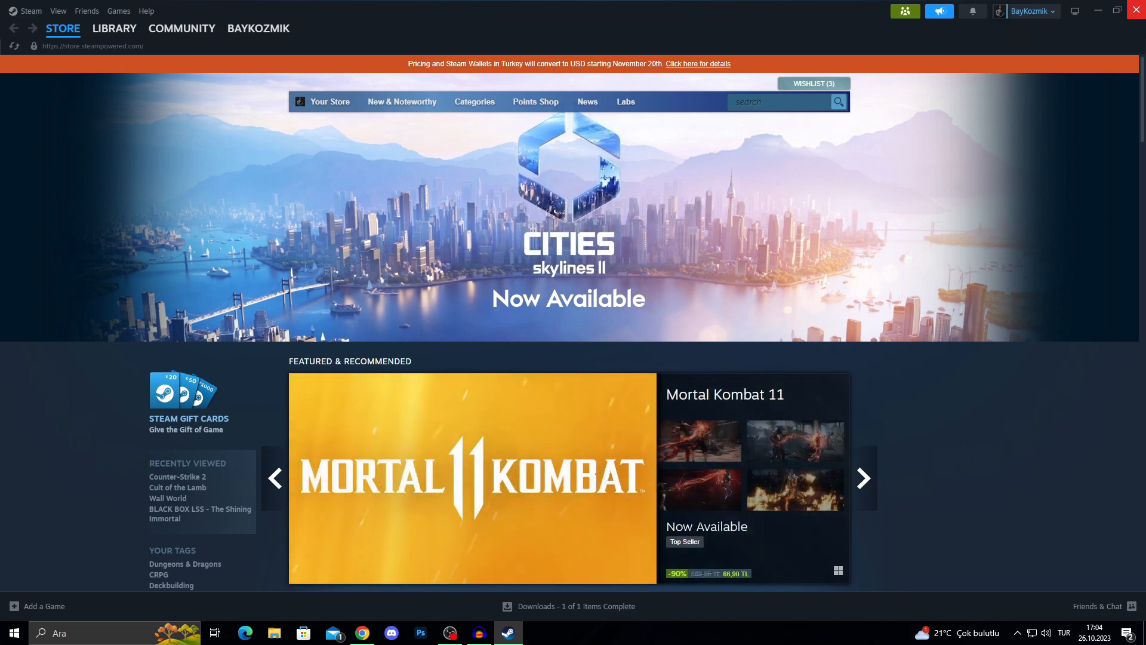
Step: Exit Steam fully from the tray, then bring up the desktop shortcut's context menu to relaunch it
click(1095, 11)
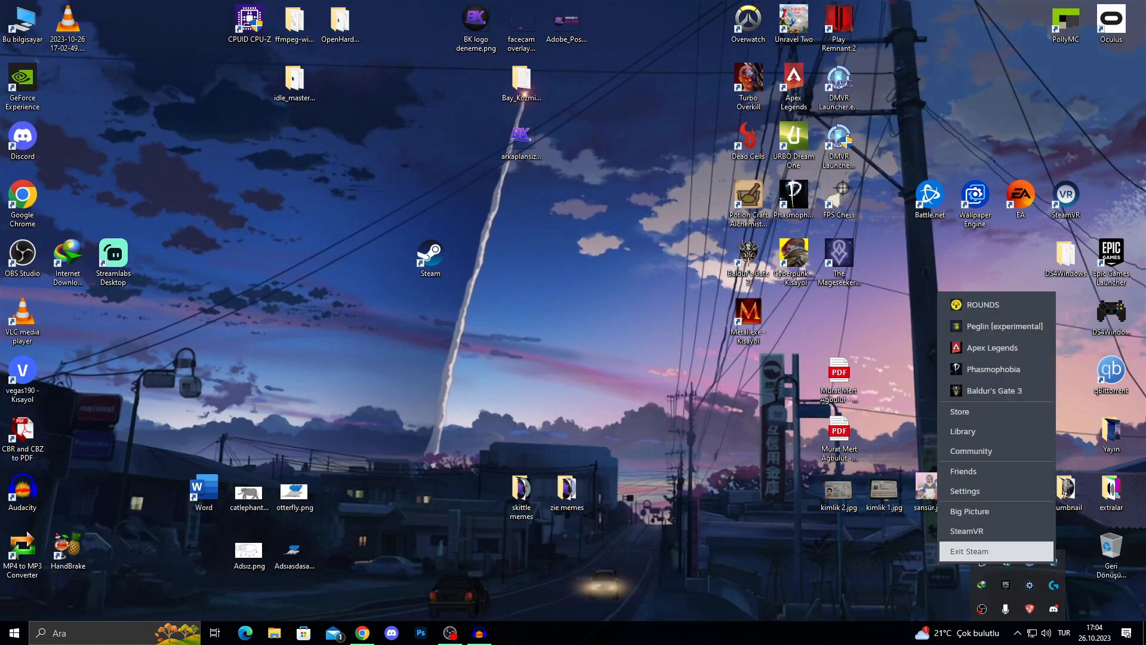
click(970, 551)
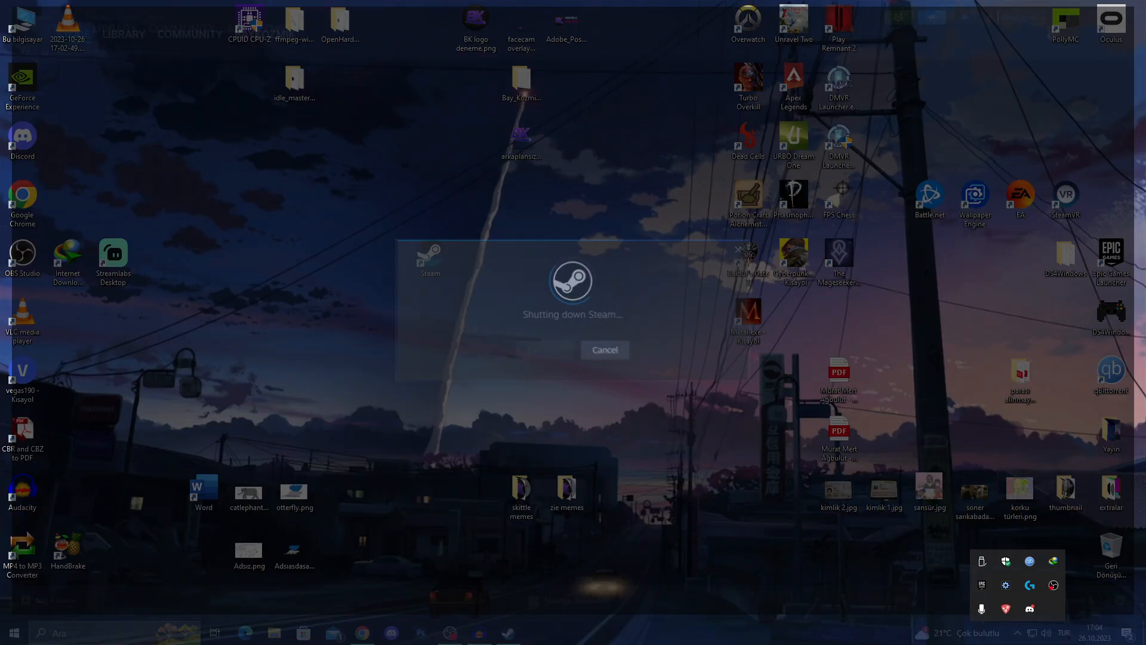
right_click(430, 258)
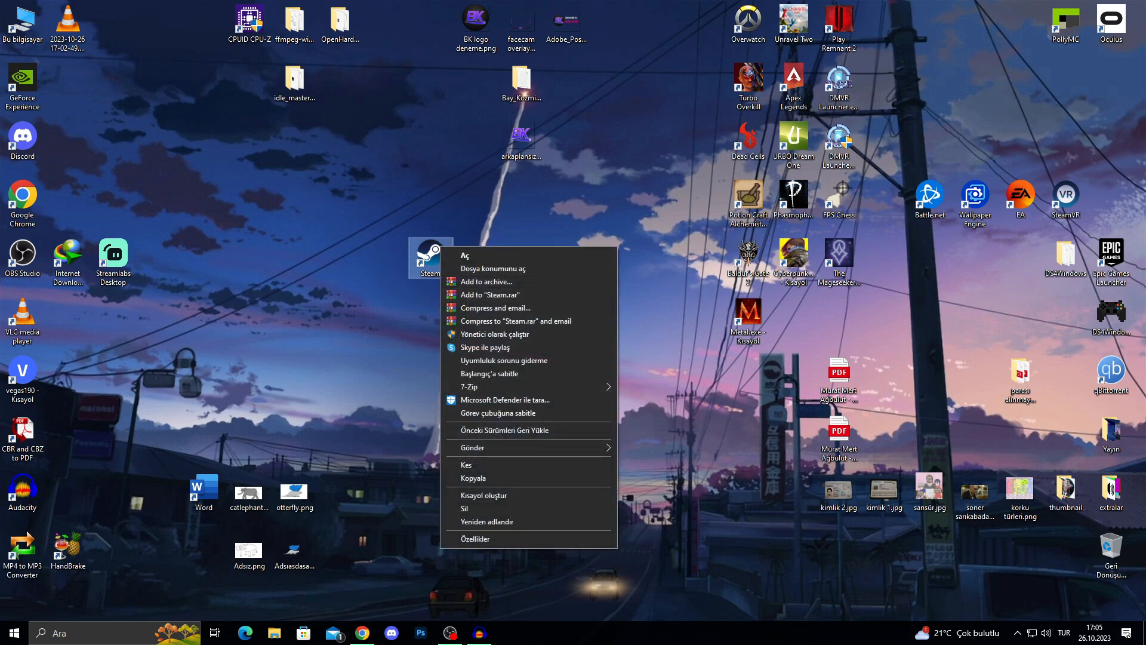
mouse_move(486, 282)
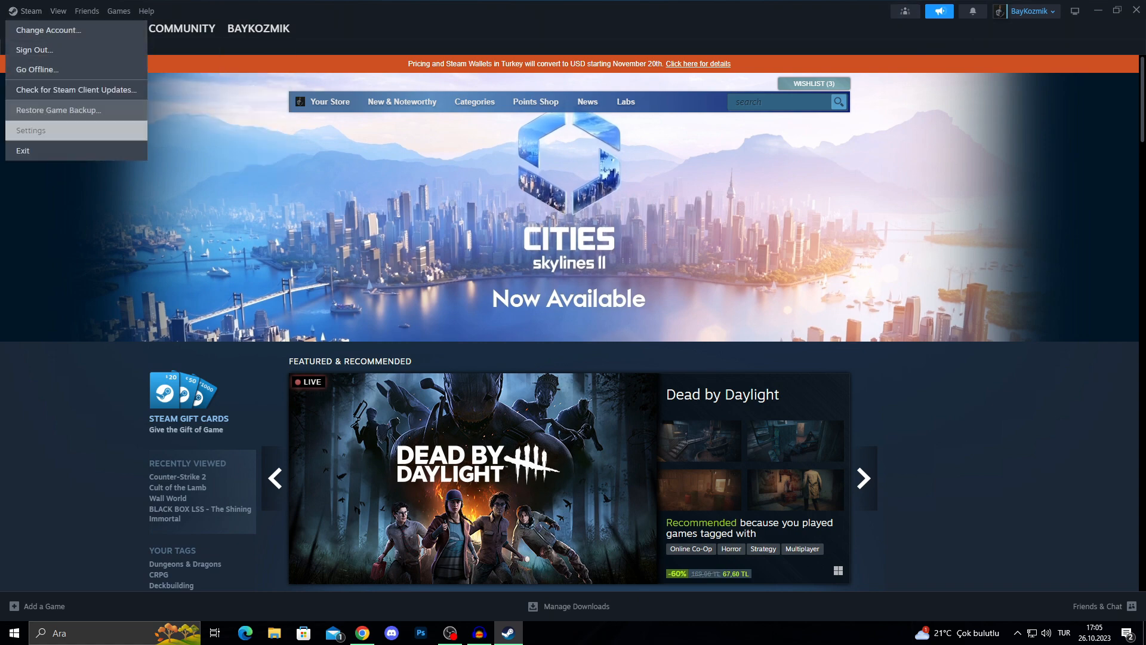
Step: In Settings > Downloads, expand the download region list and scroll to pick a server other than US - Los Angeles
click(31, 130)
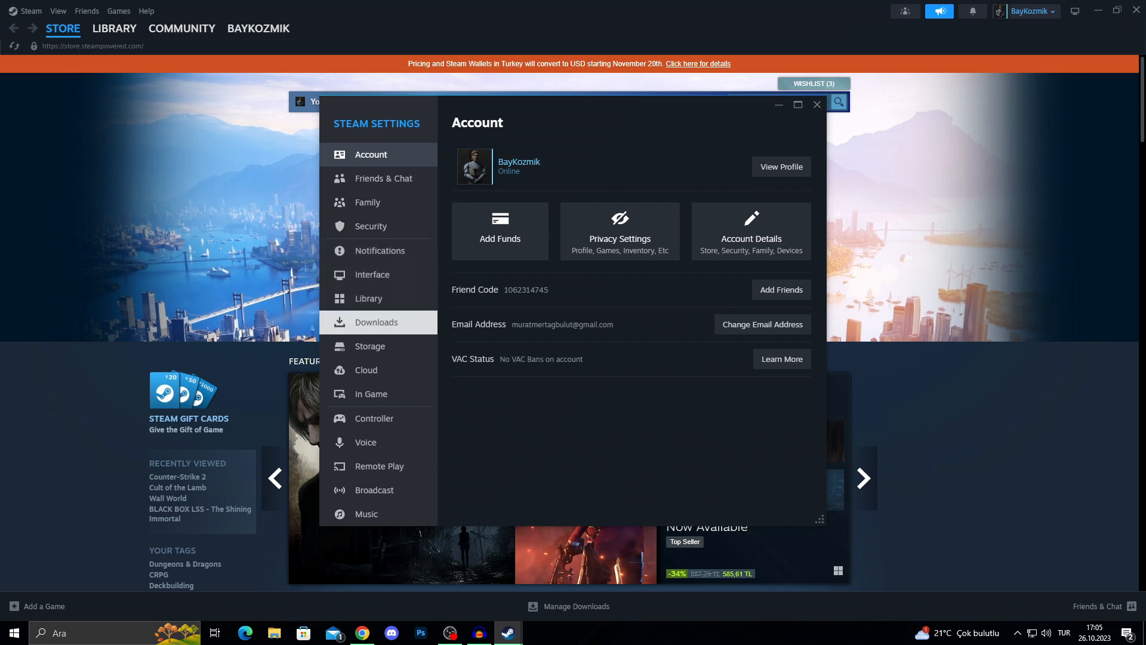
click(377, 322)
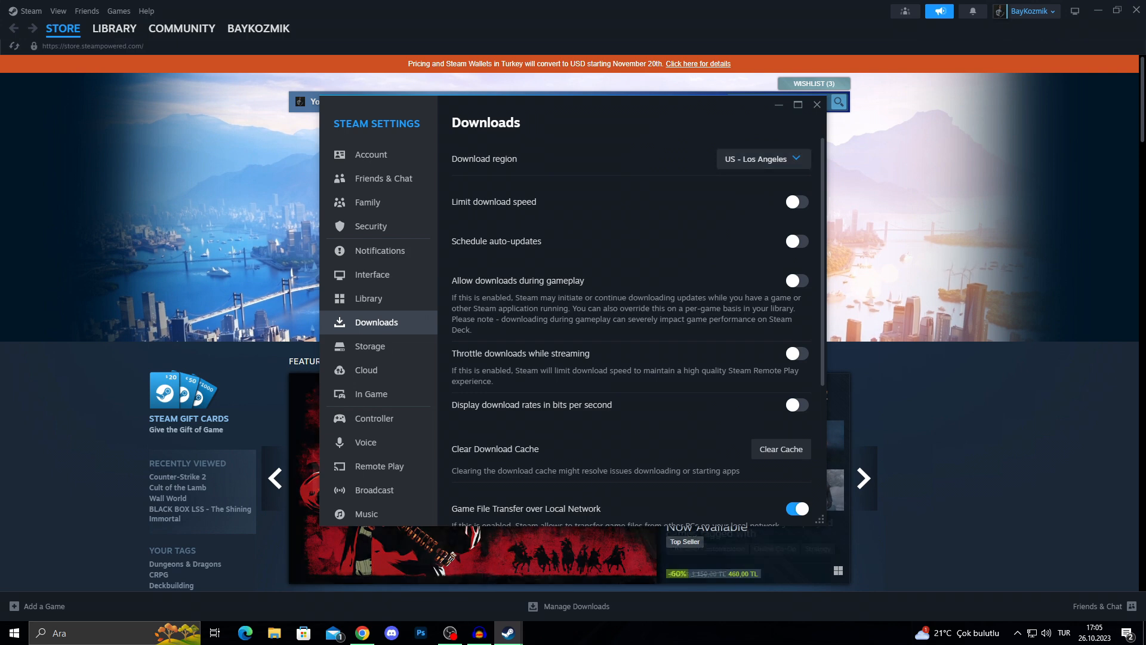
click(761, 159)
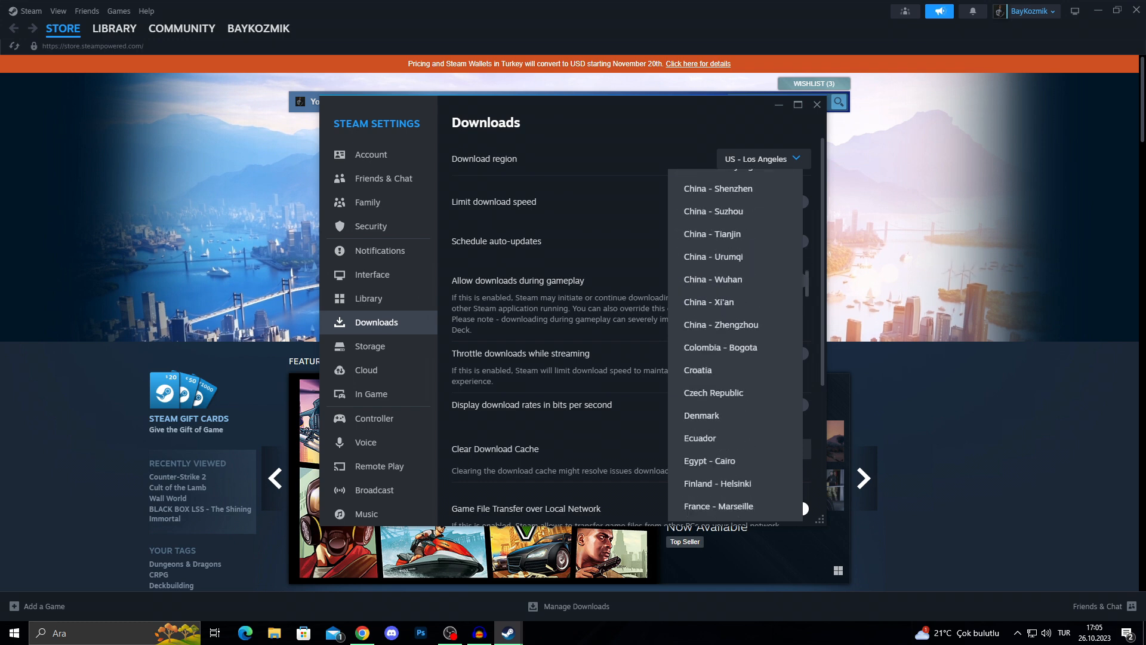
scroll(down, 3)
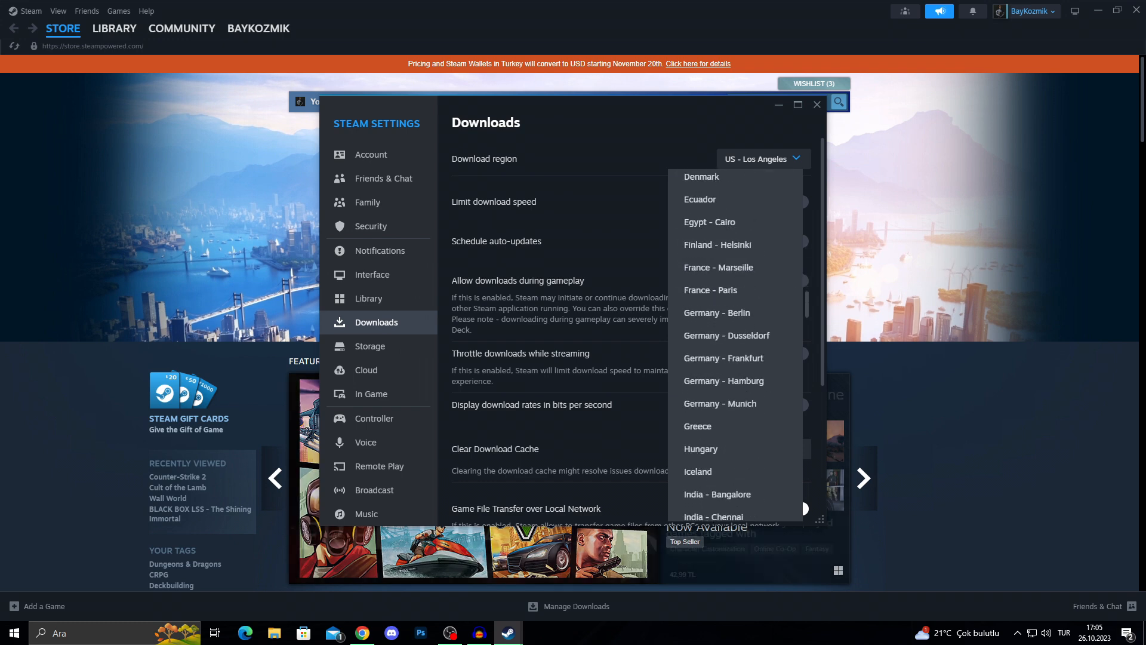
scroll(down, 3)
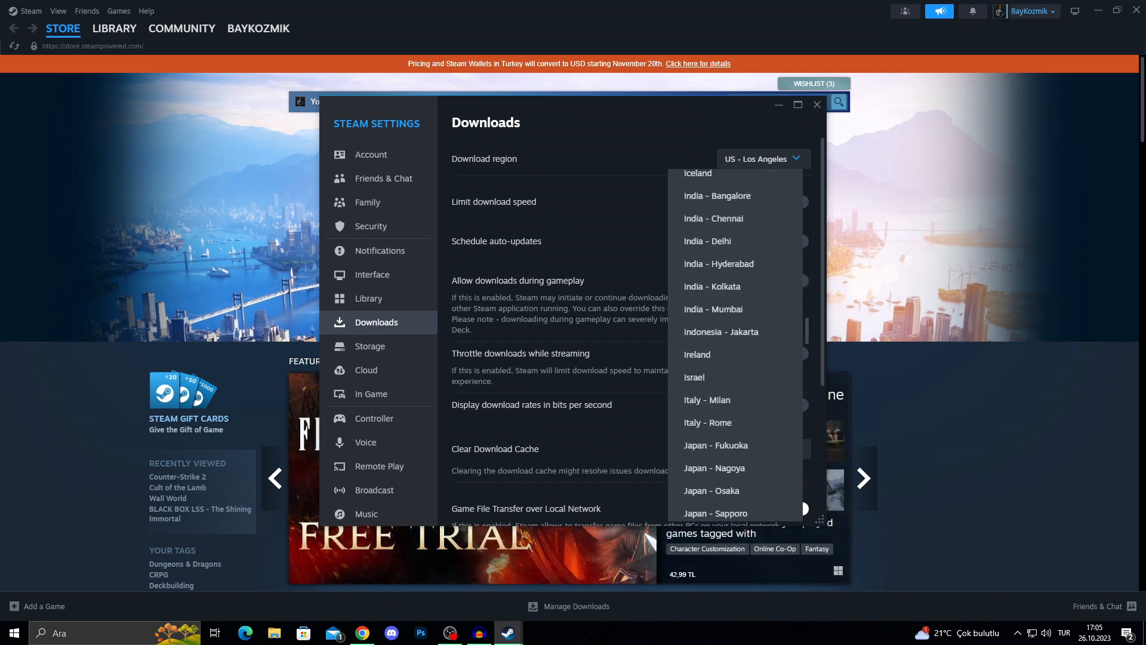
scroll(down, 3)
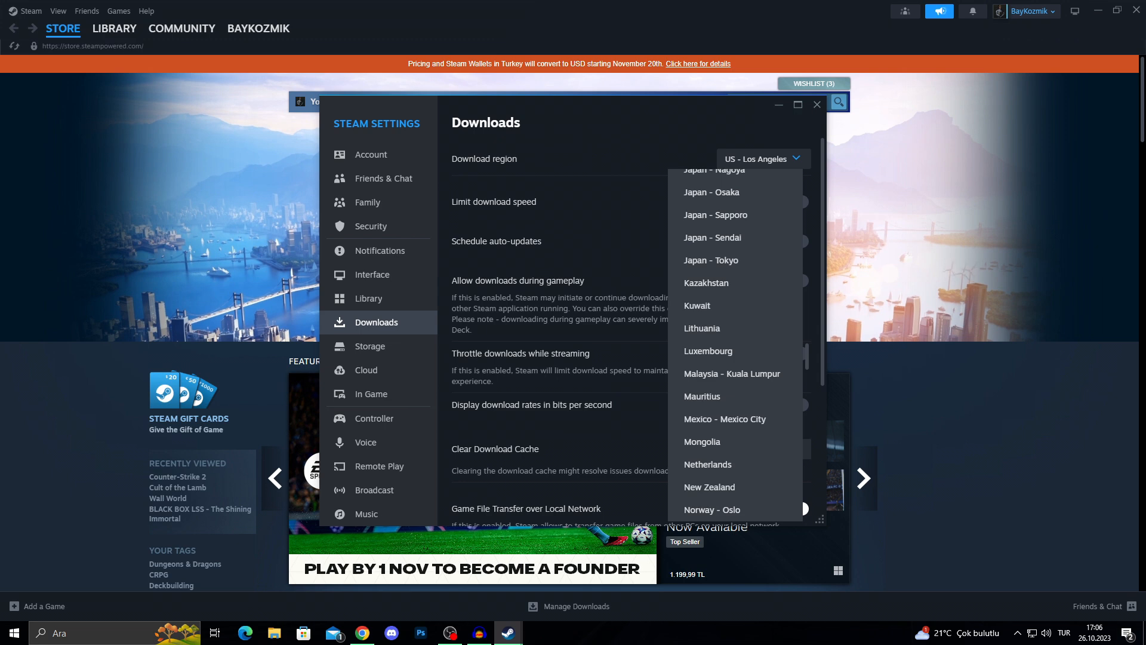
scroll(down, 3)
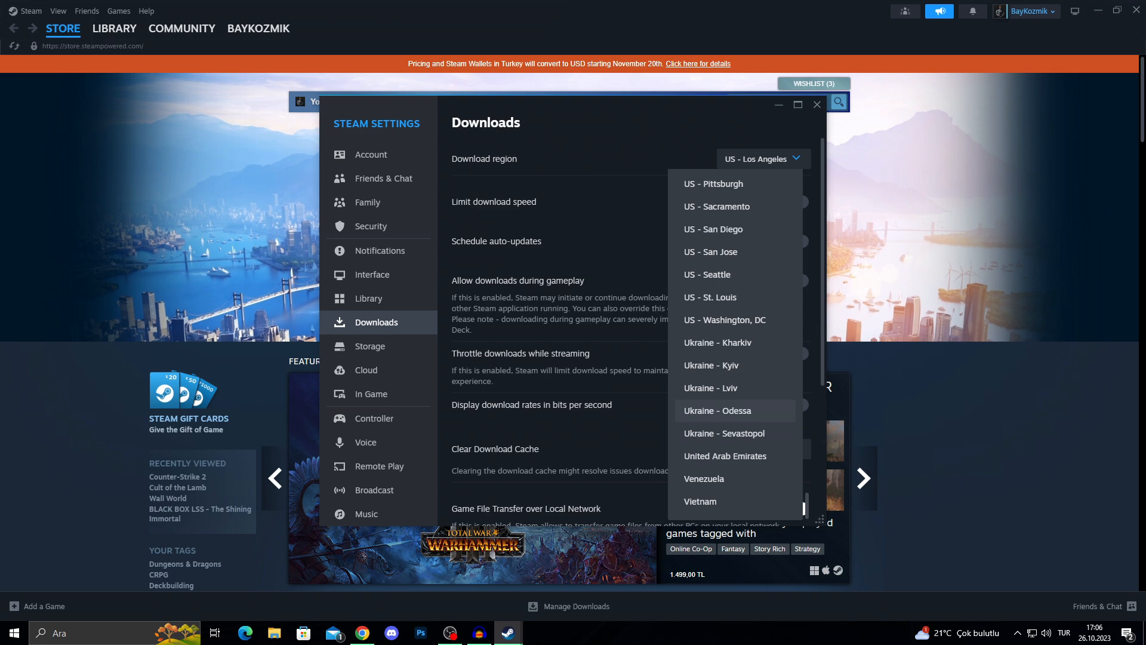
mouse_move(711, 387)
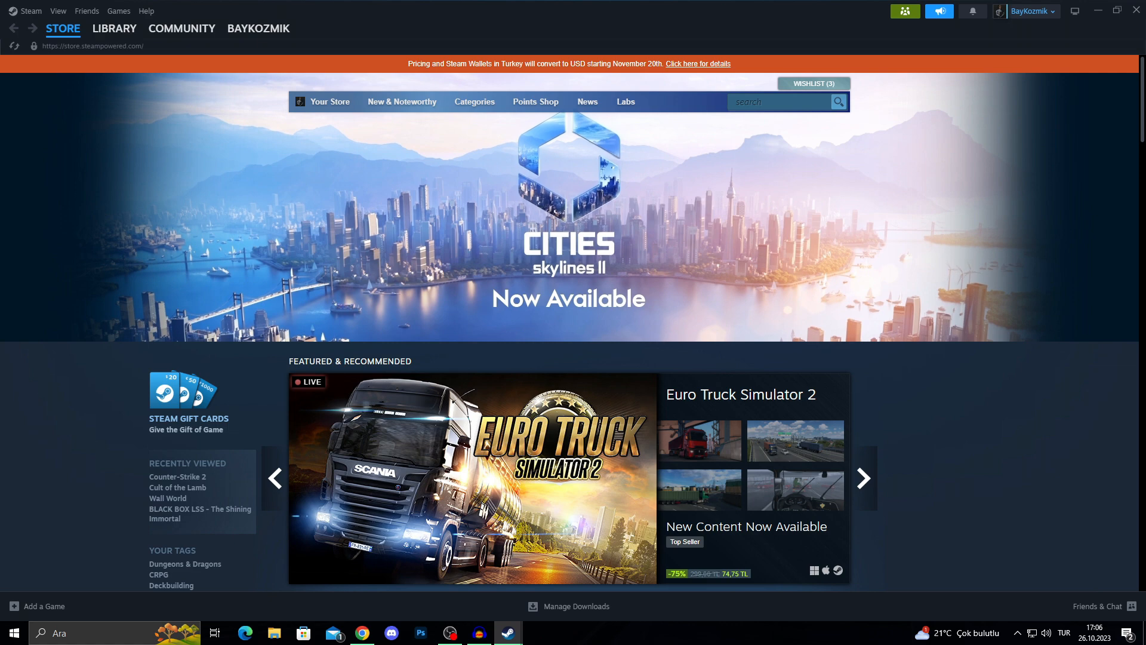
Step: Choose the new download region, then reopen Settings on the Storage section
click(862, 477)
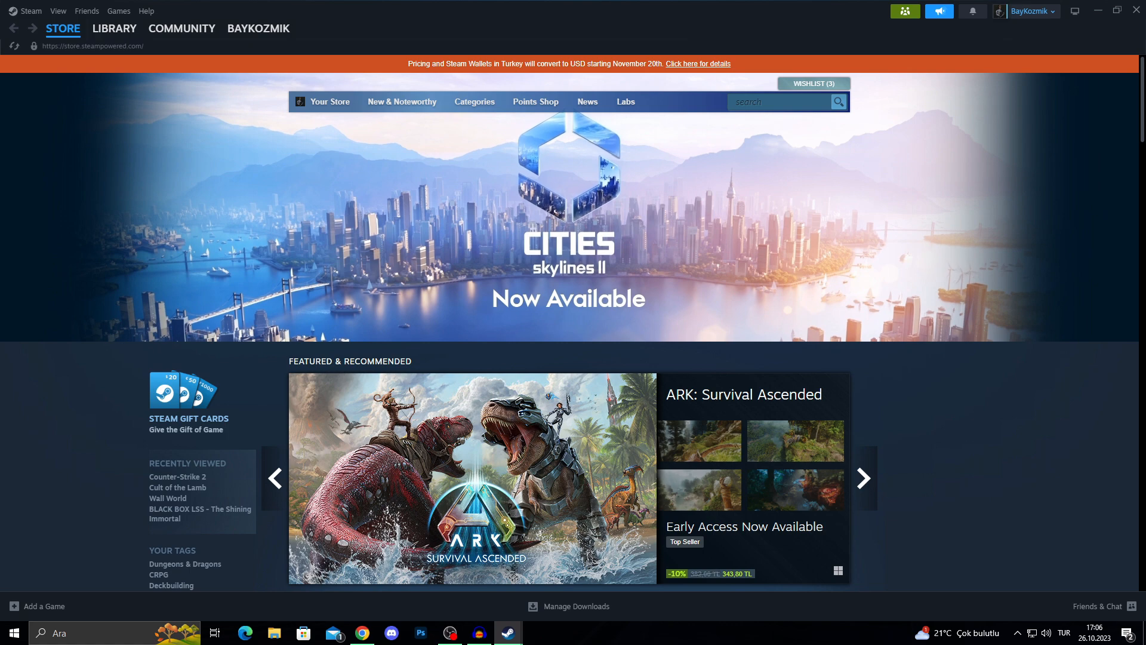
click(30, 11)
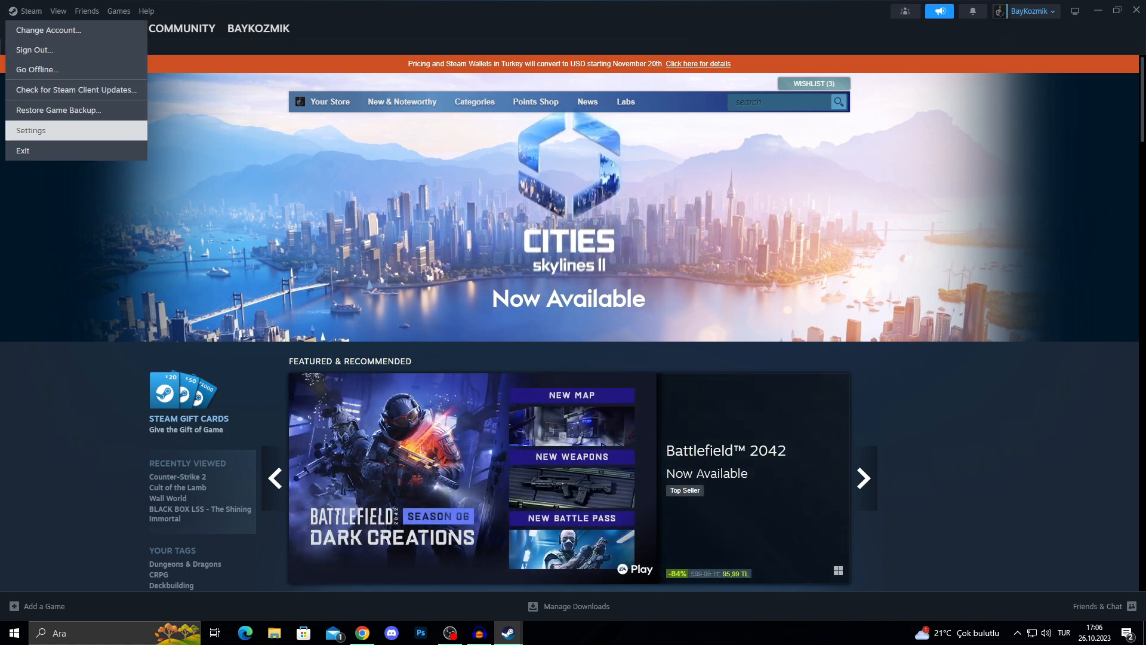
click(31, 130)
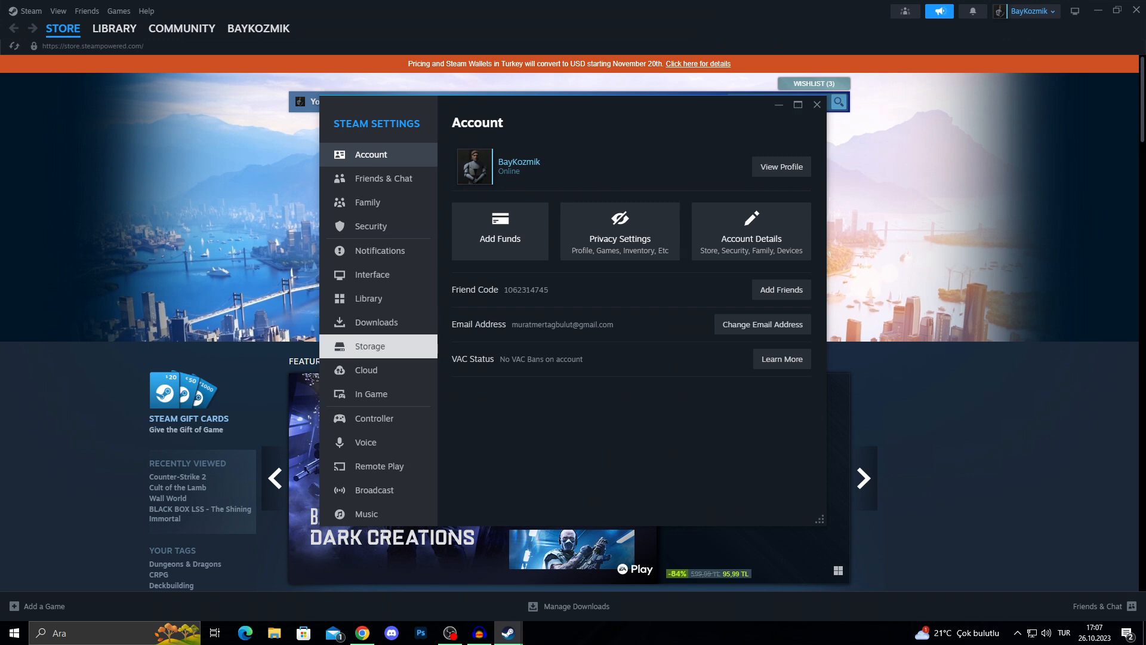
click(370, 346)
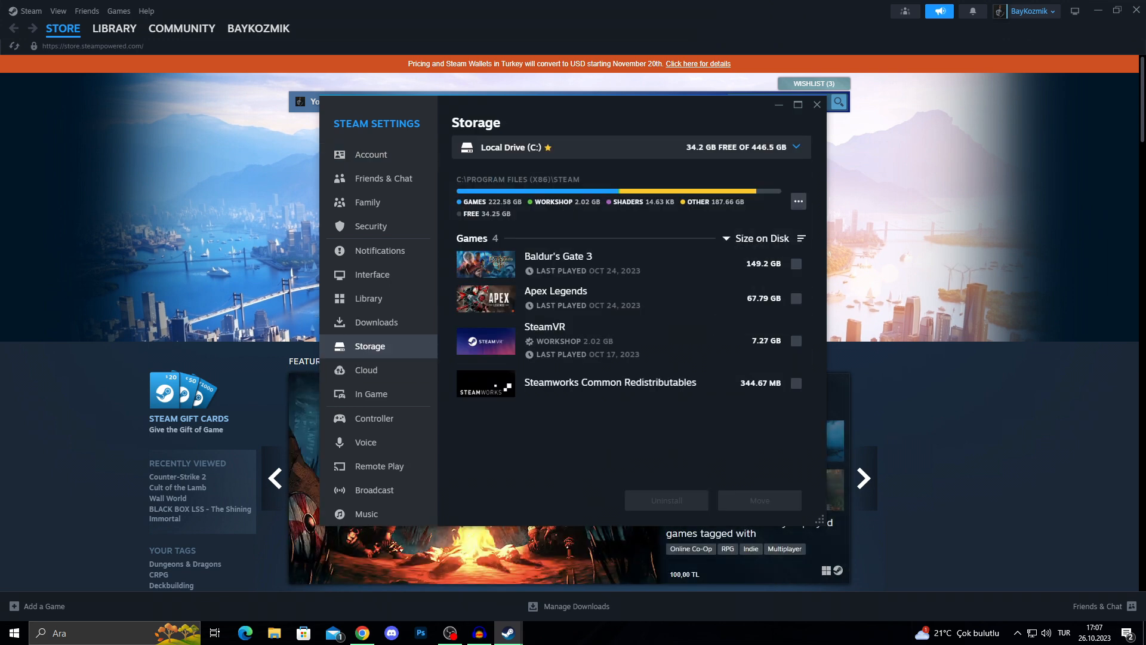
Step: Repair the Steam library folder on drive C:, dismiss the done message, check the drive list and close Settings
click(797, 202)
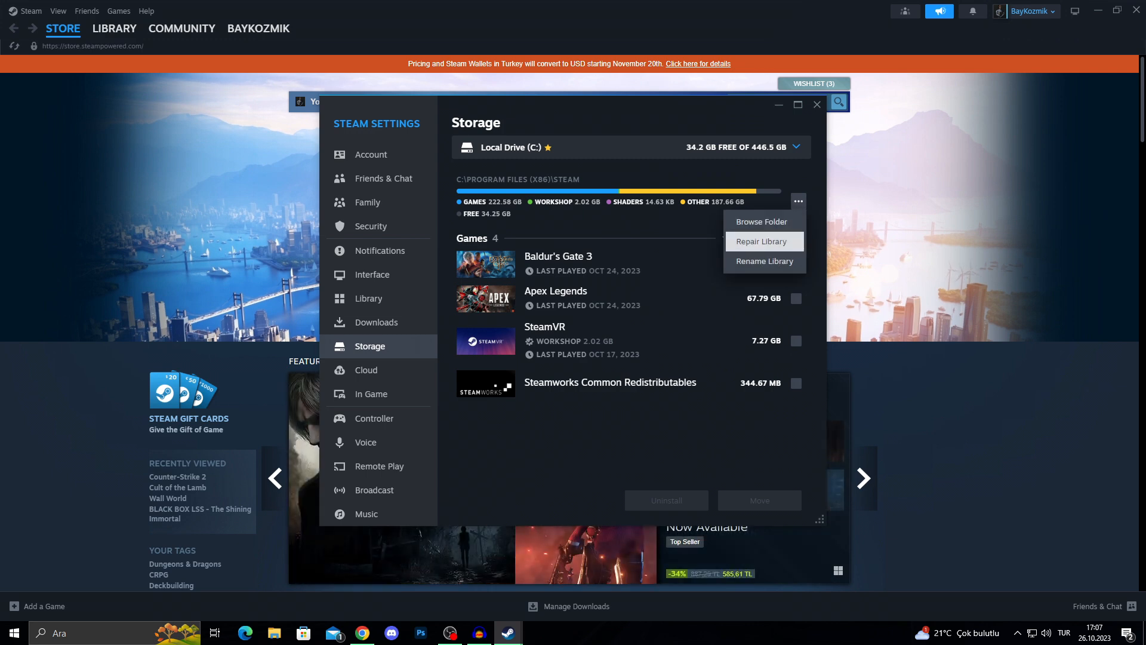
click(762, 241)
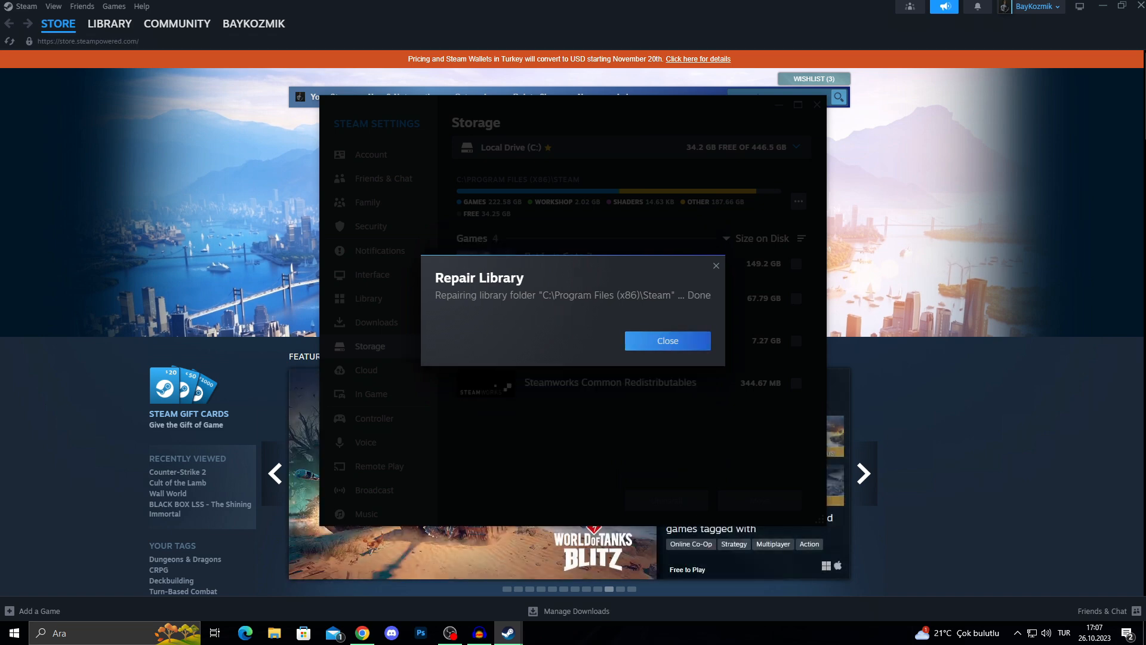
click(666, 341)
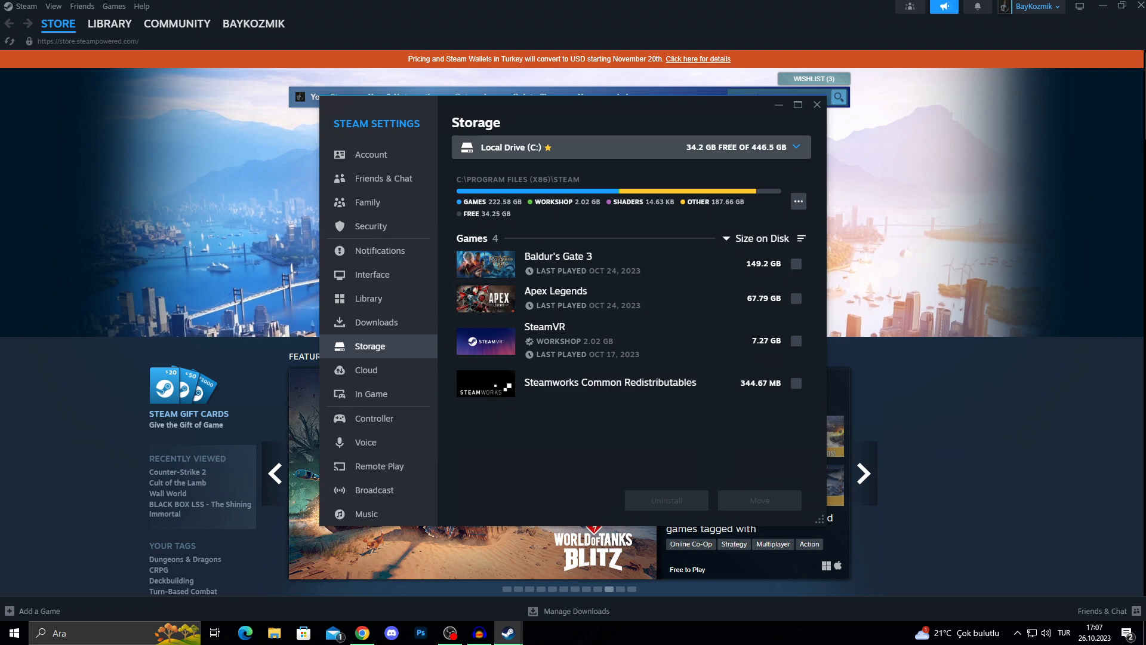
click(798, 147)
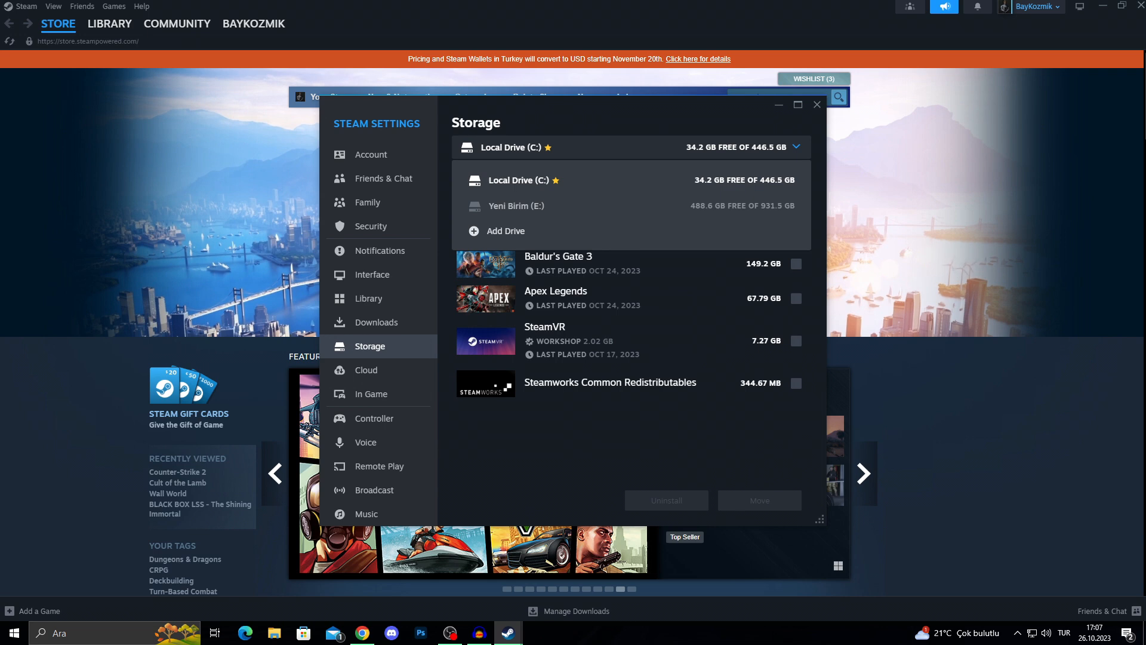
click(817, 105)
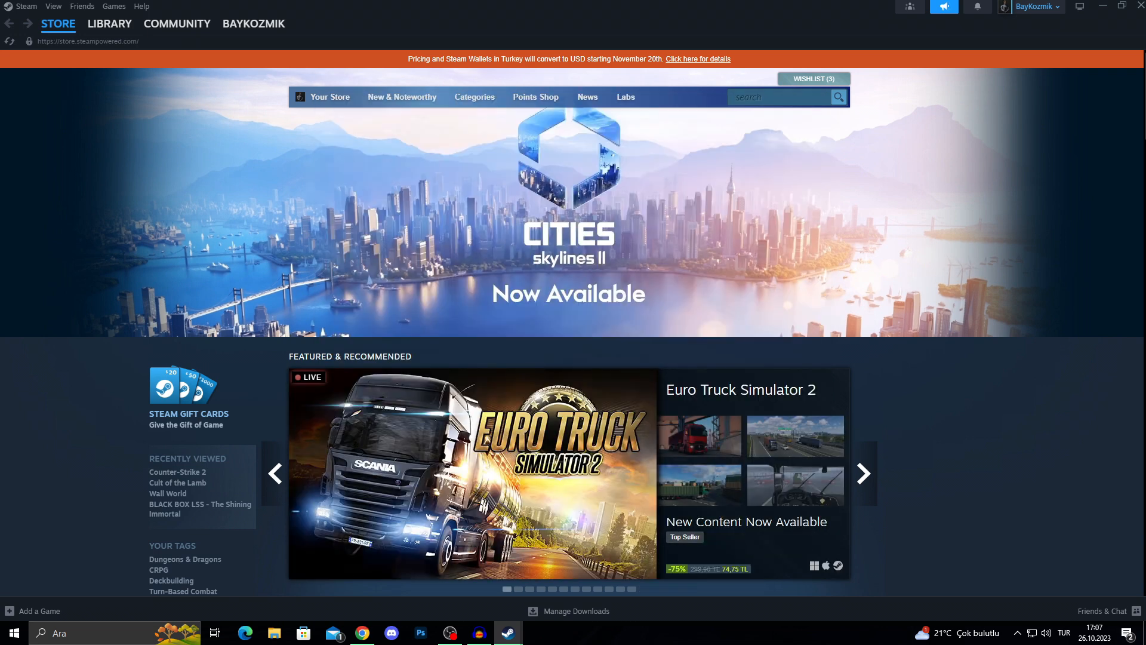
Step: From the Library, verify ROUNDS' installed files until all 300 validate, then close its Properties
click(109, 24)
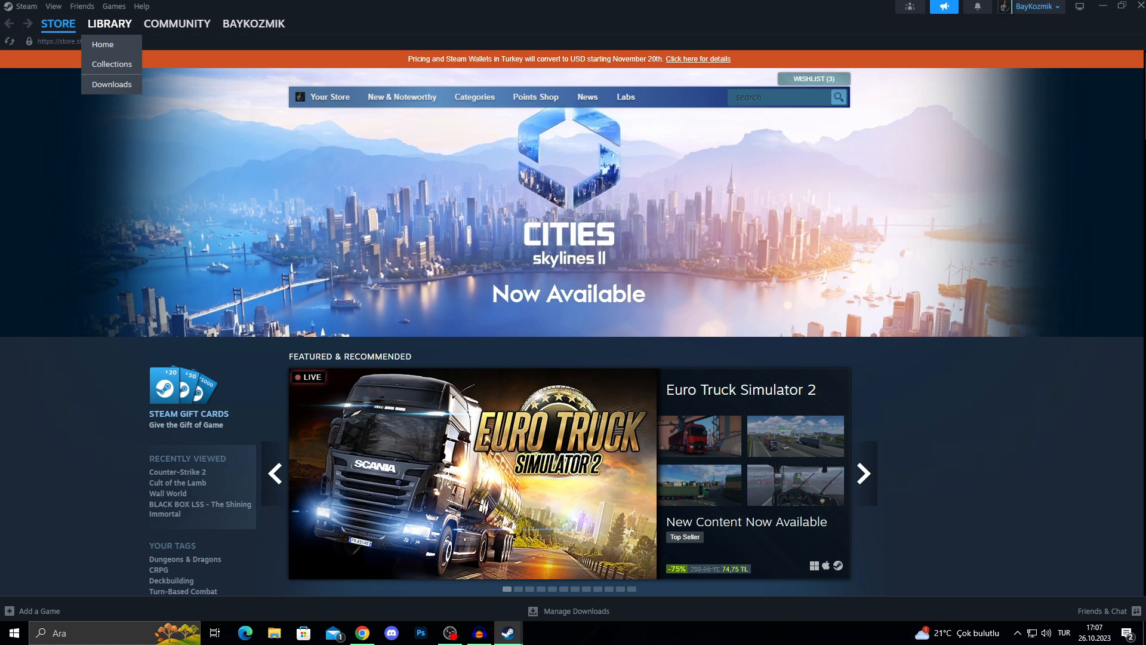
click(103, 44)
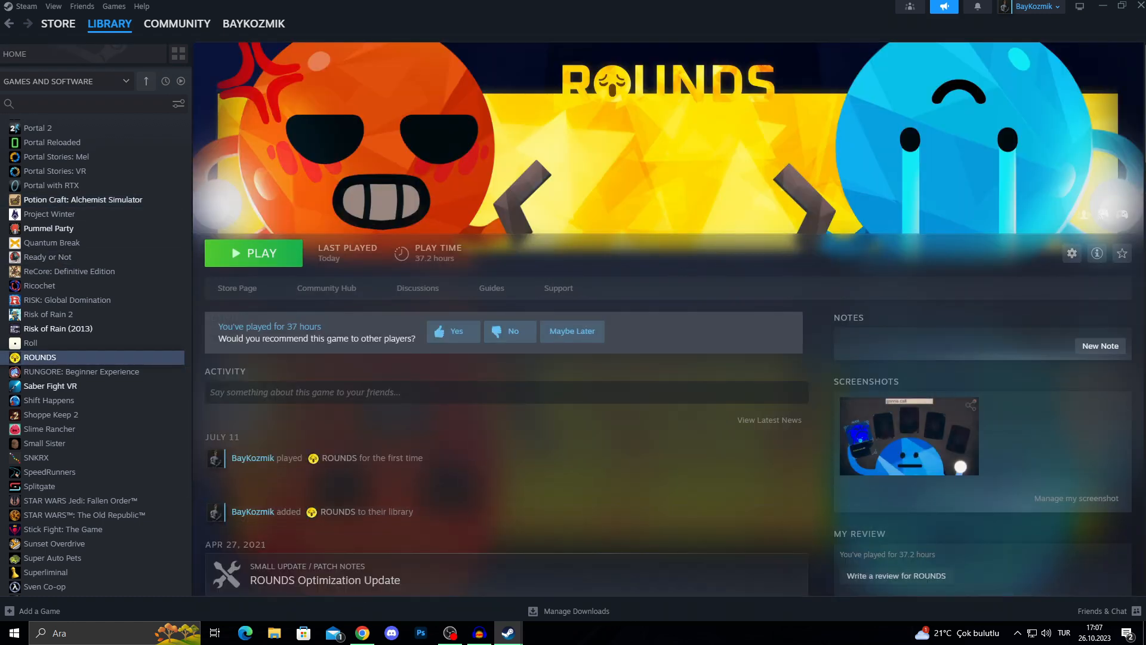
click(1072, 253)
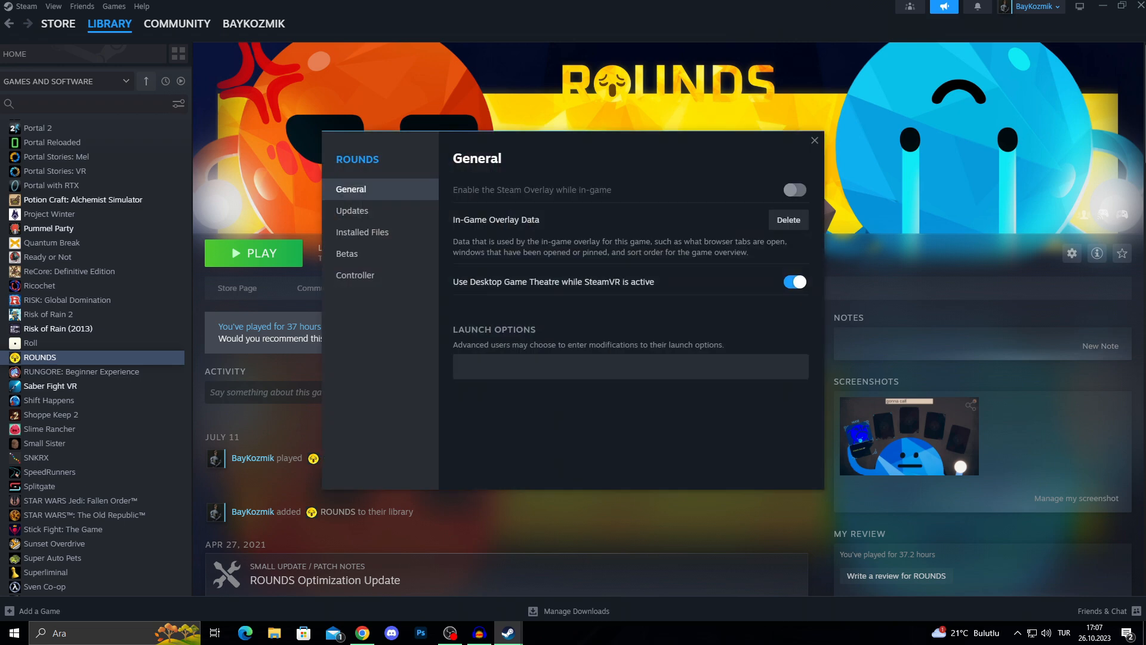
click(361, 232)
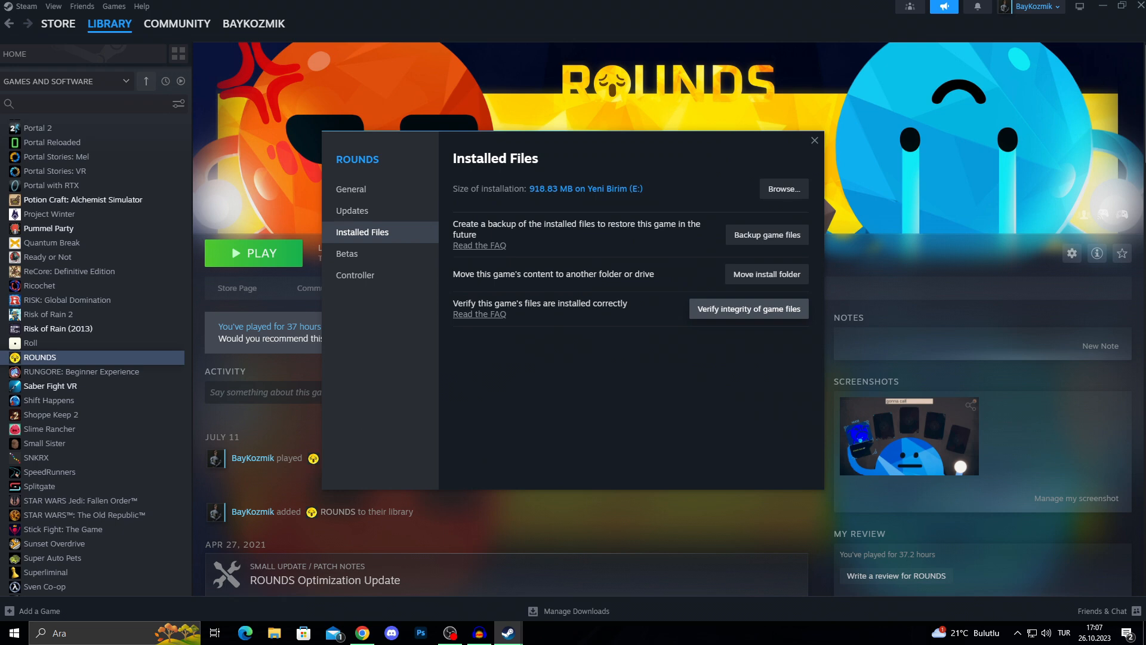
click(747, 308)
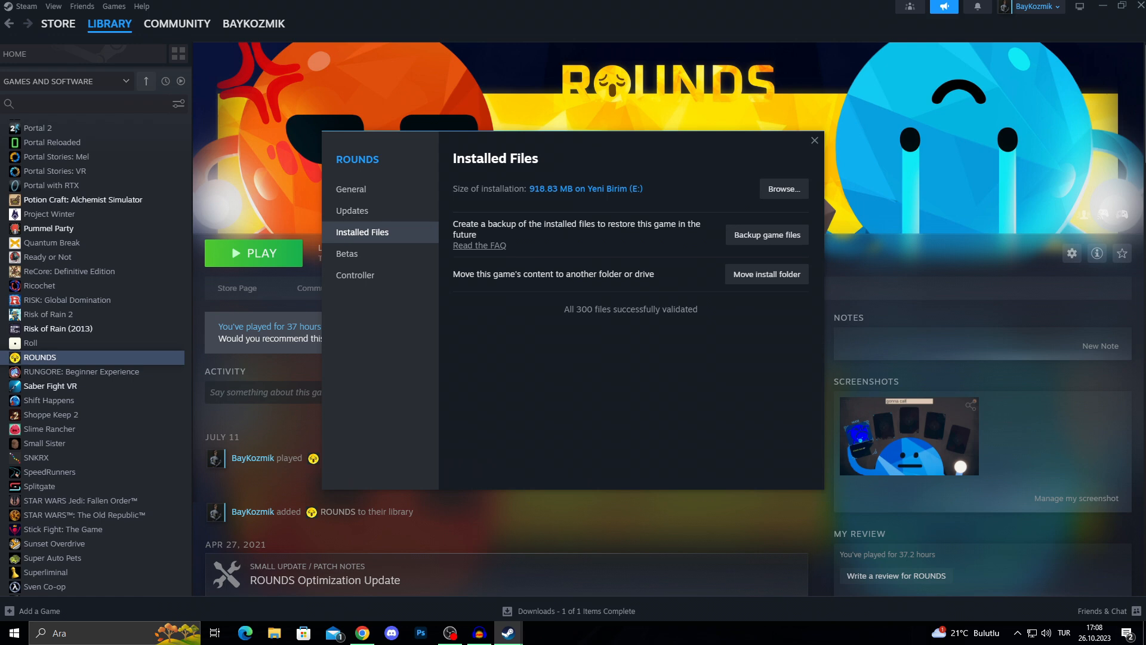
click(815, 140)
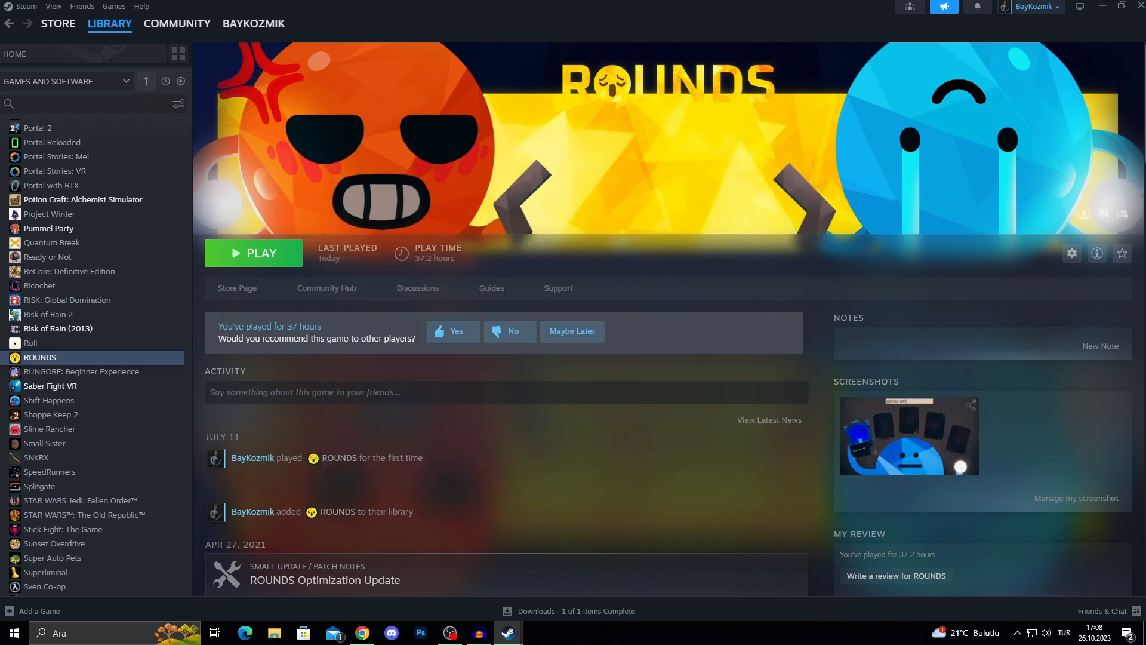
Step: In Settings > Downloads, clear the download cache and confirm the prompt
click(25, 6)
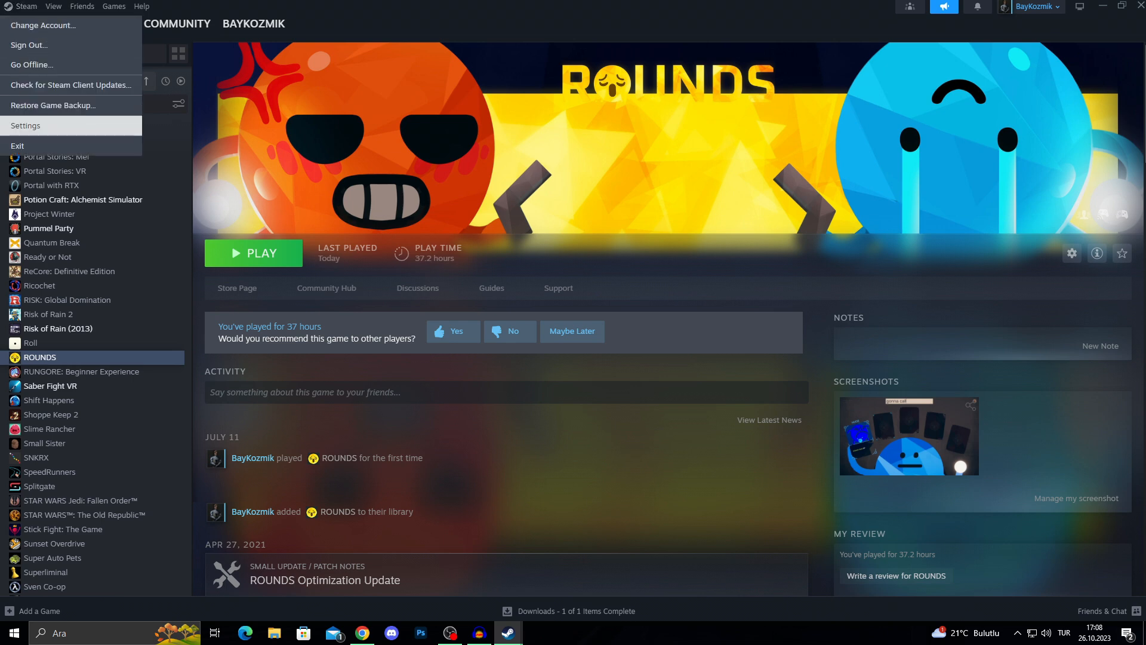
click(25, 125)
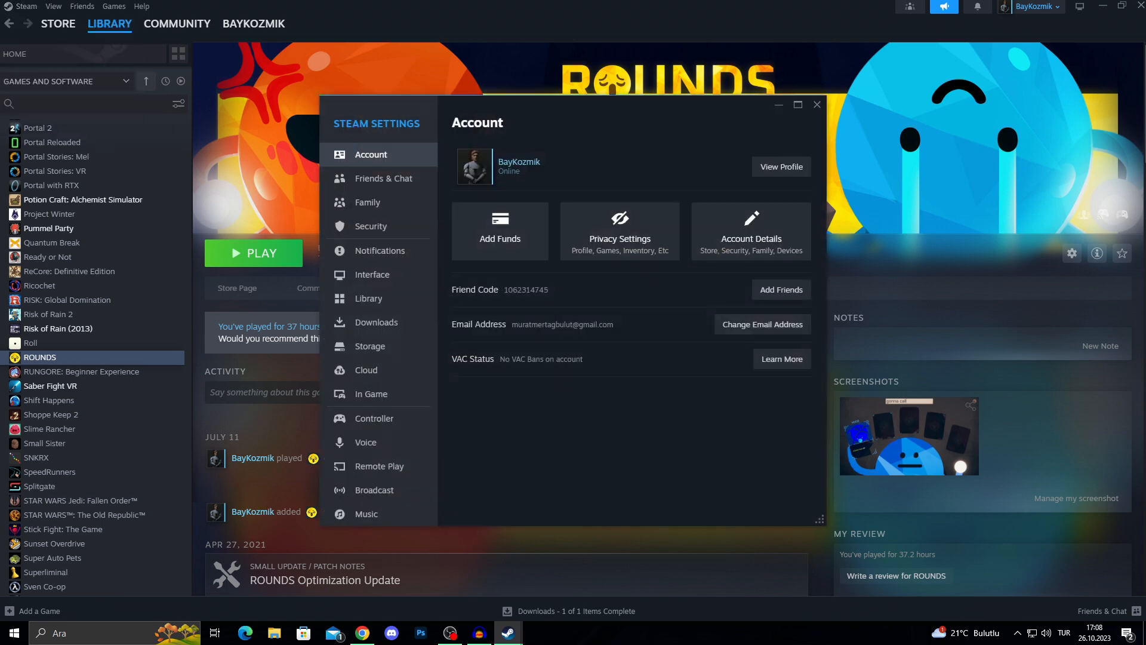
click(376, 321)
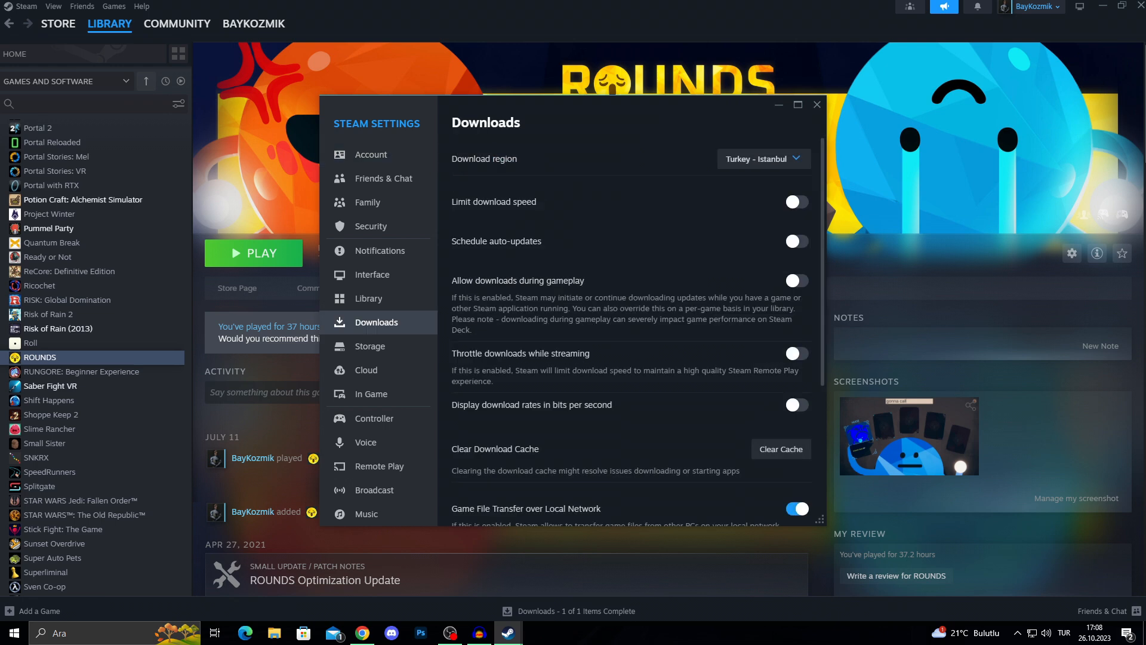
scroll(down, 3)
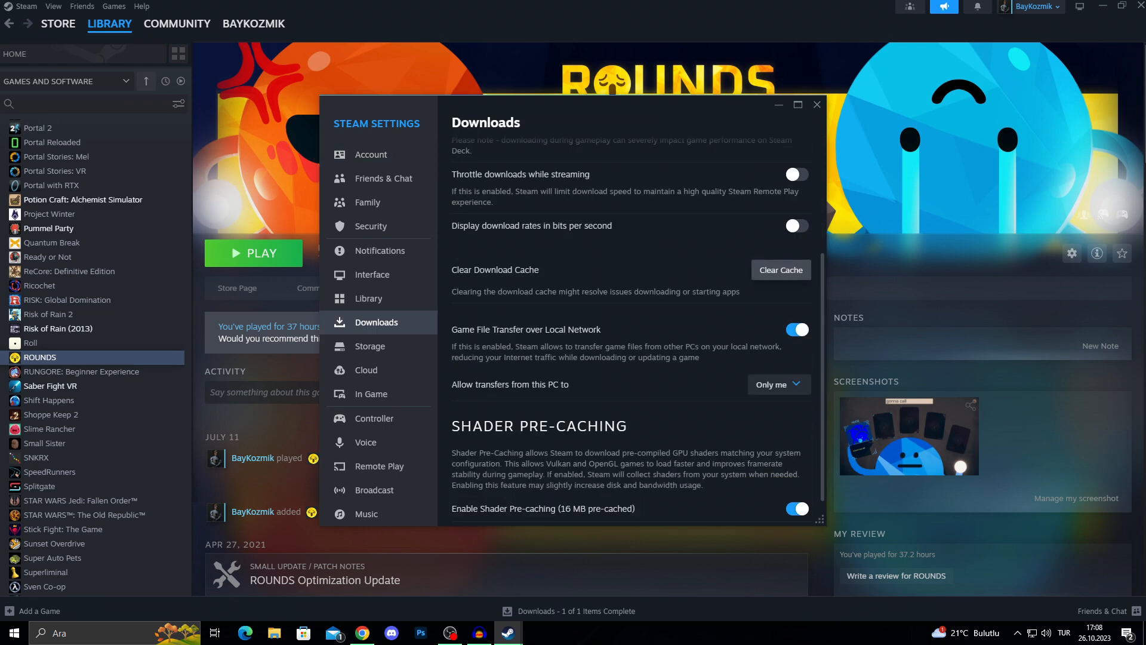
scroll(down, 3)
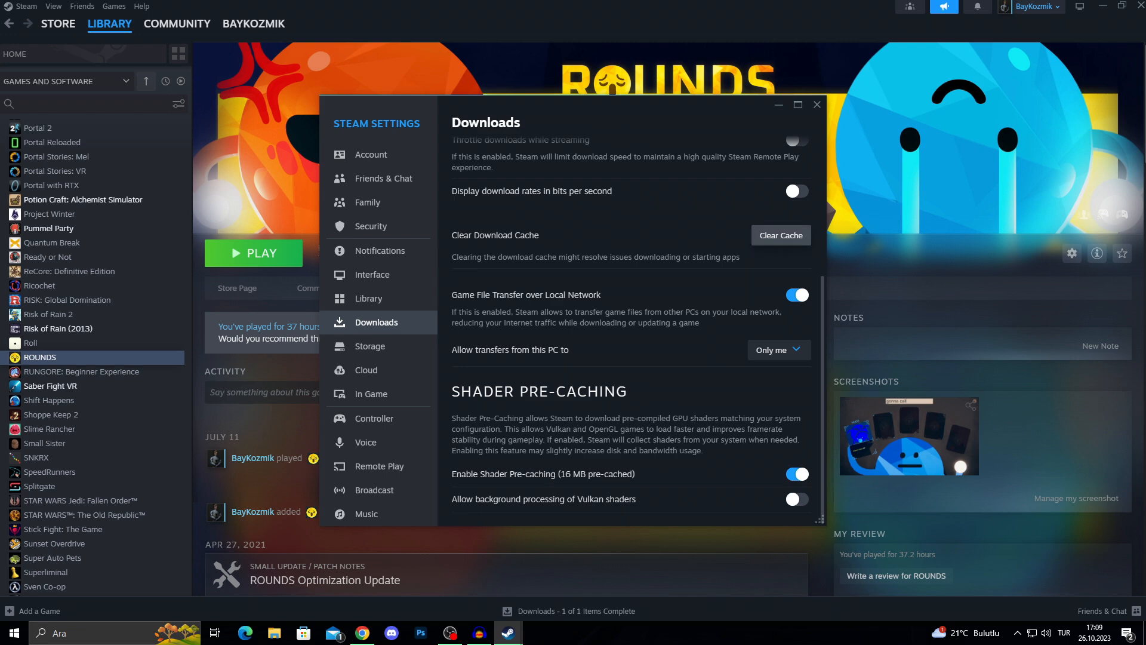
click(779, 235)
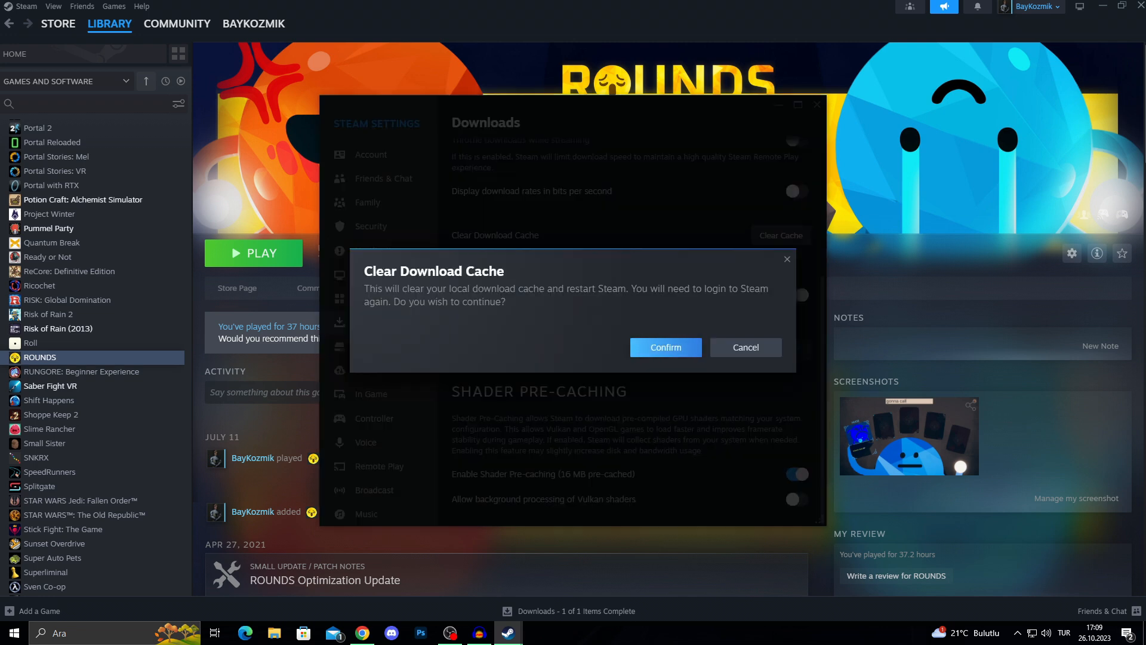
click(744, 348)
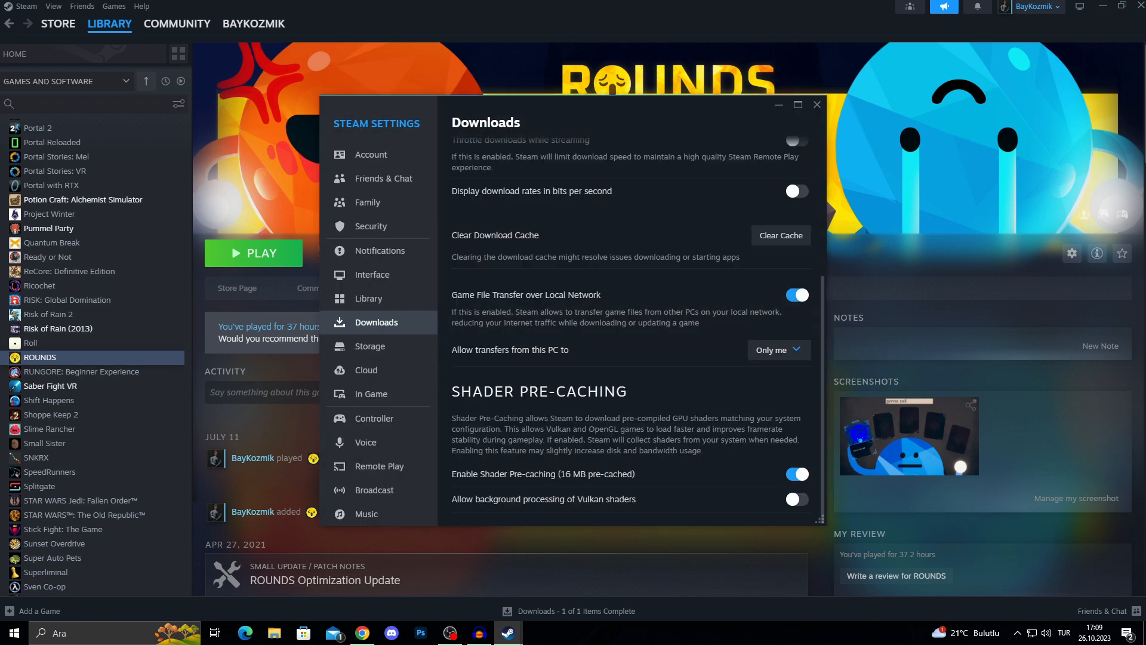